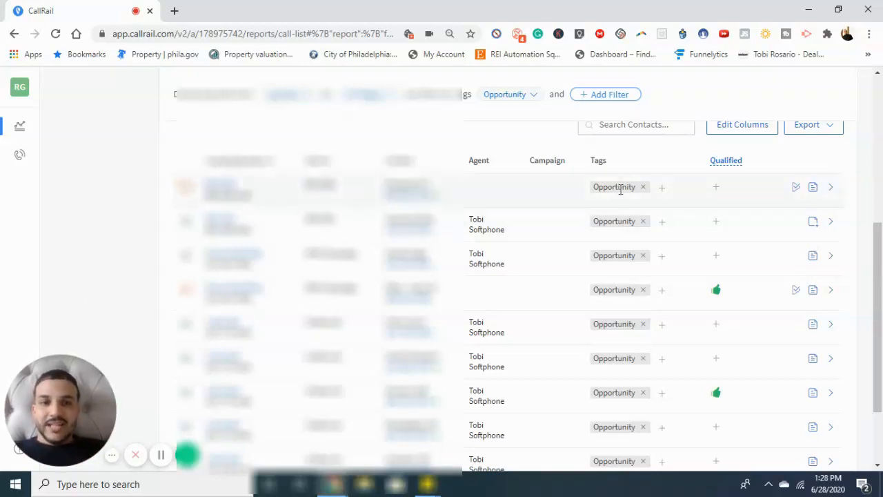
{"action": "scroll", "scroll_direction": "down", "scroll_amount": 3}
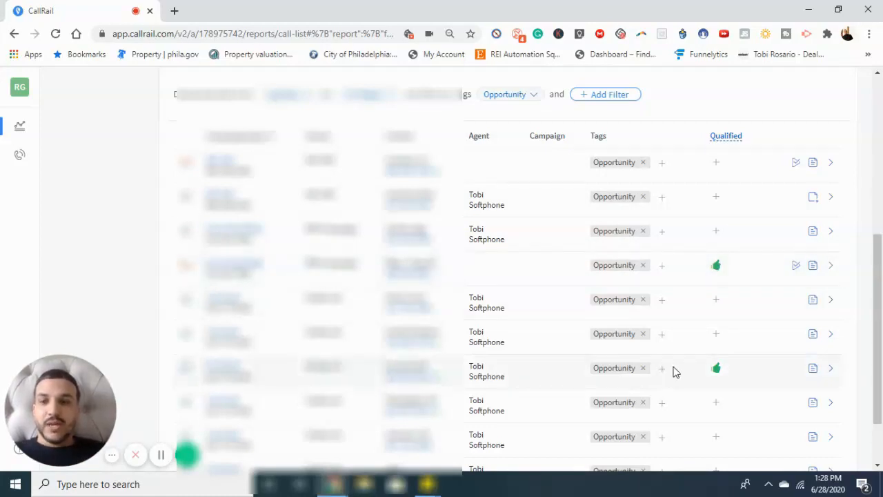
{"action": "mouse_move", "coordinate": [831, 367]}
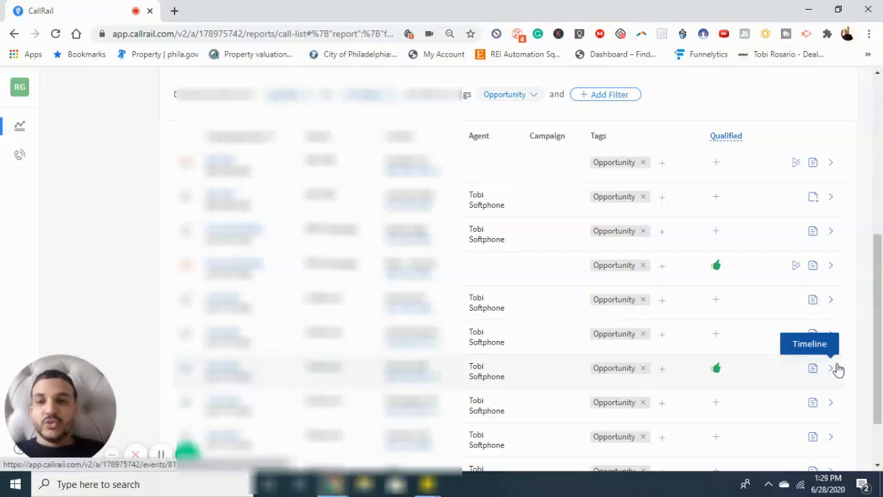